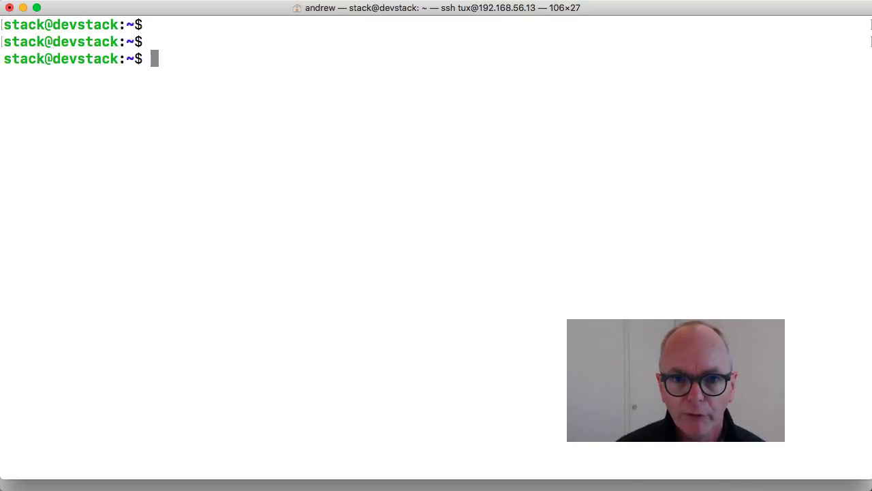
Source devstack/openrc to load the OpenStack credentials into the shell
text(sour)
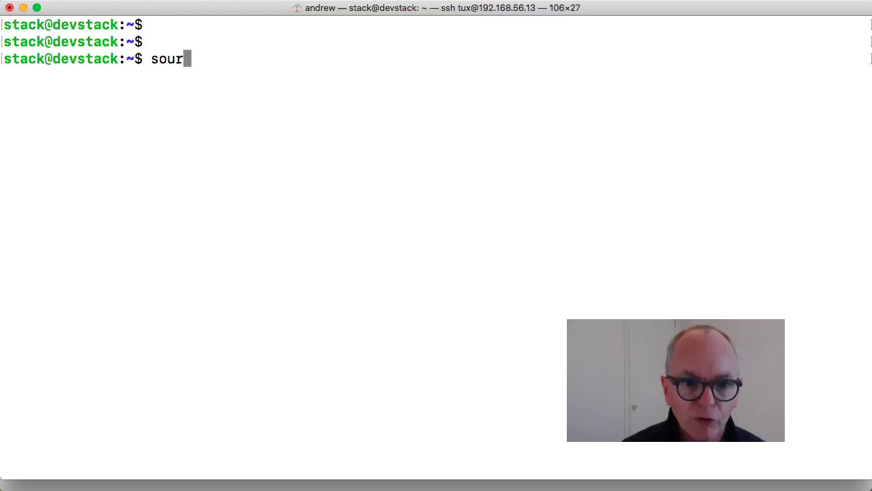
text(ce)
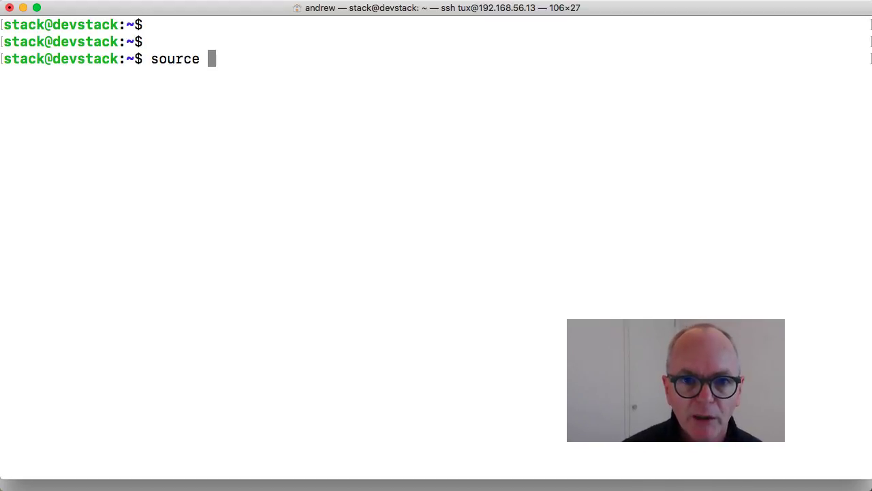
text(devstack)
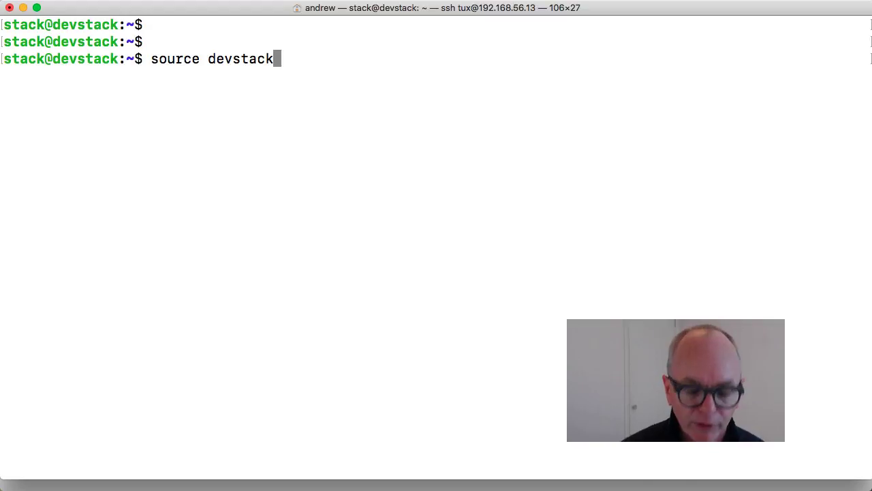
text(/openrc)
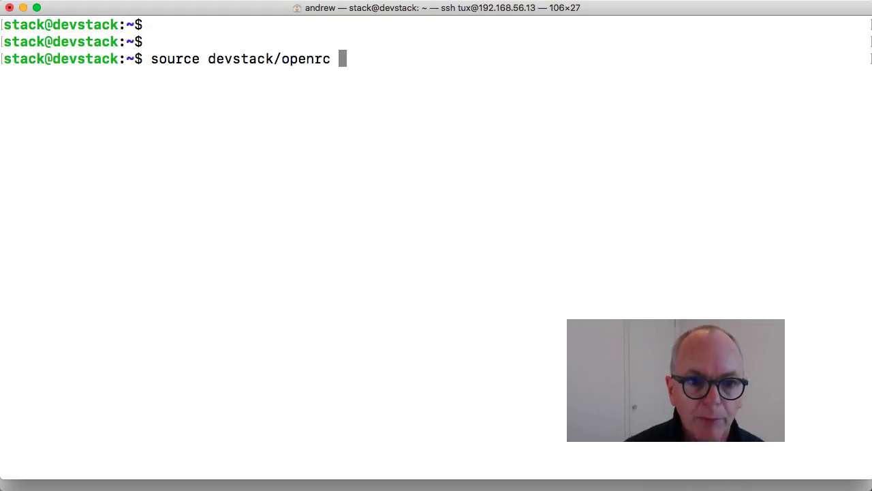
key(Return)
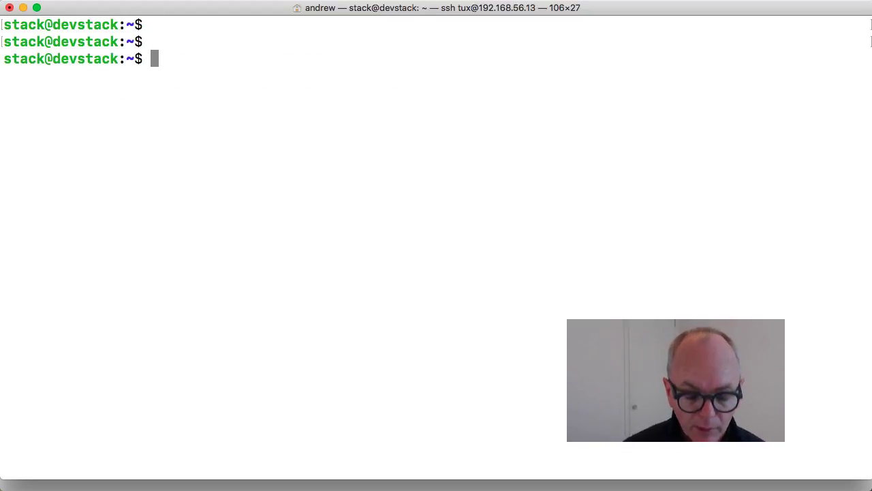
Run 'openstack security group list' to see the project's security groups
text(opens)
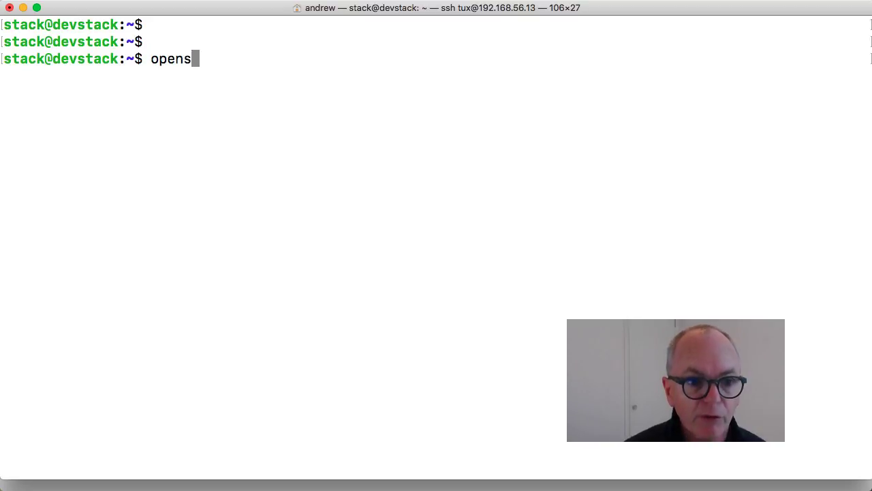
text(tack)
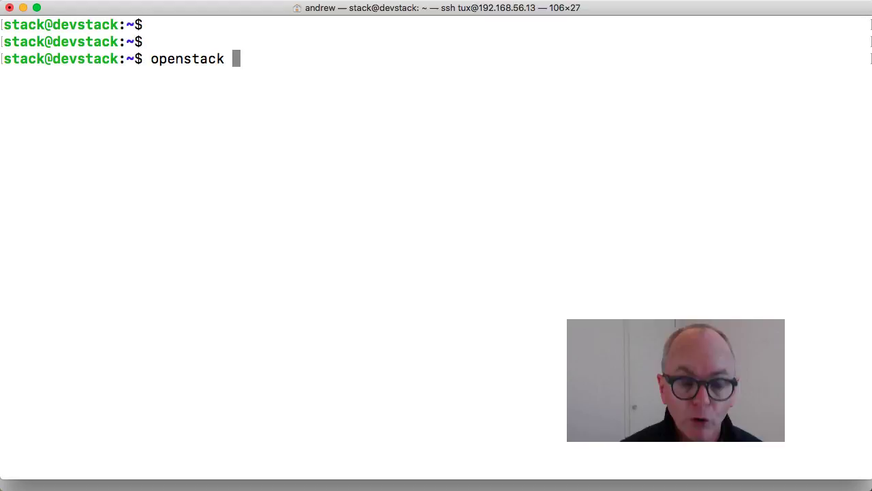
text(secu)
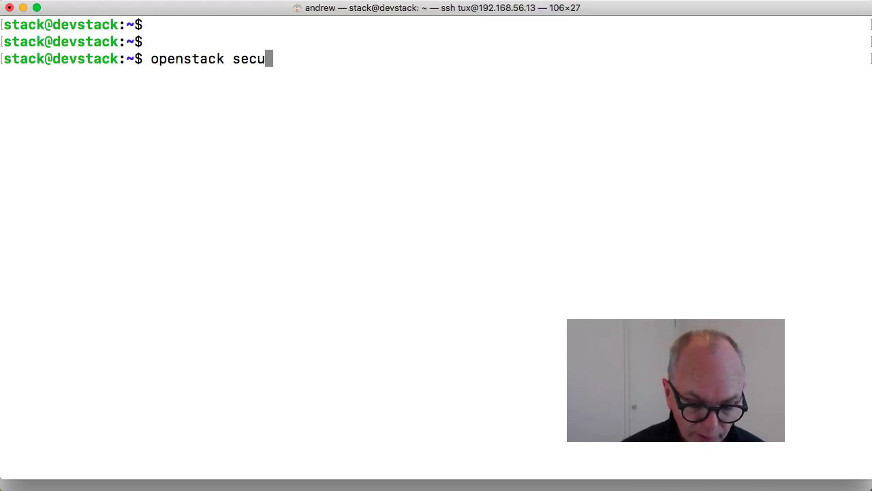
text(rity)
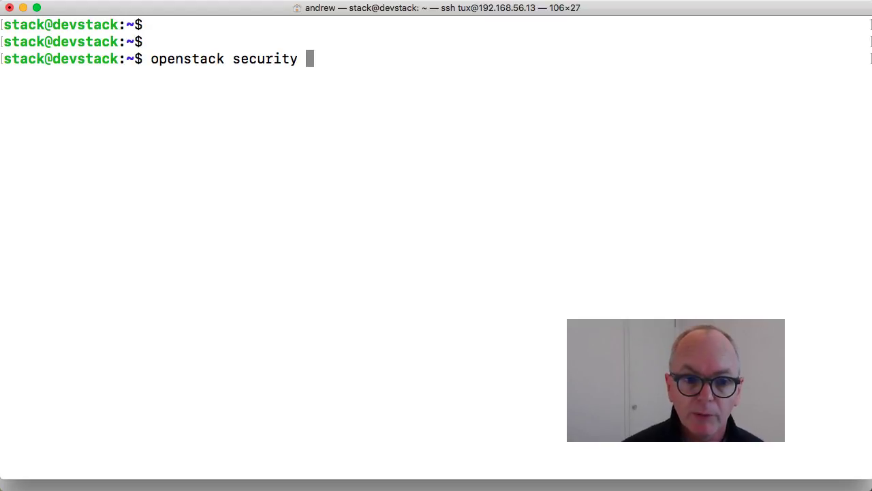
text(group)
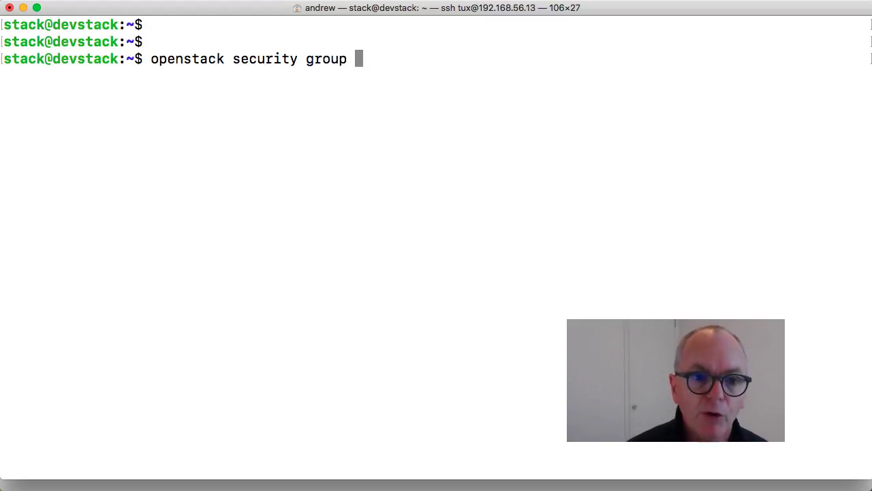
text(list)
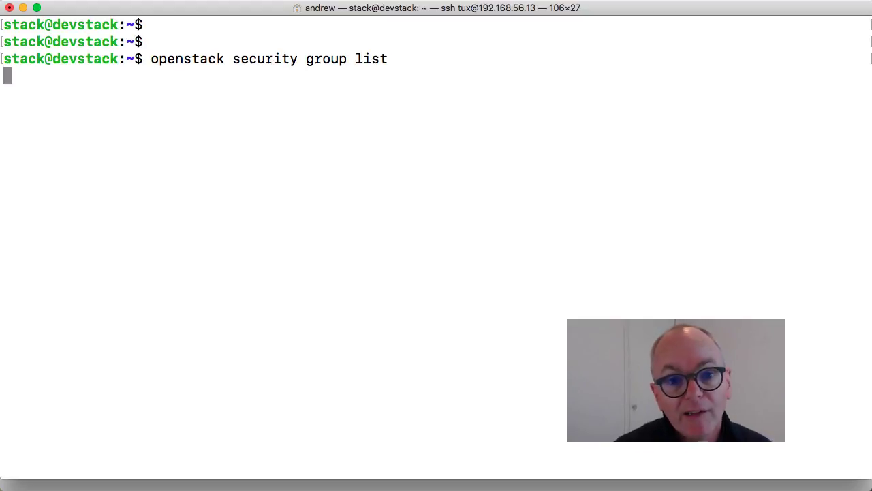
key(Return)
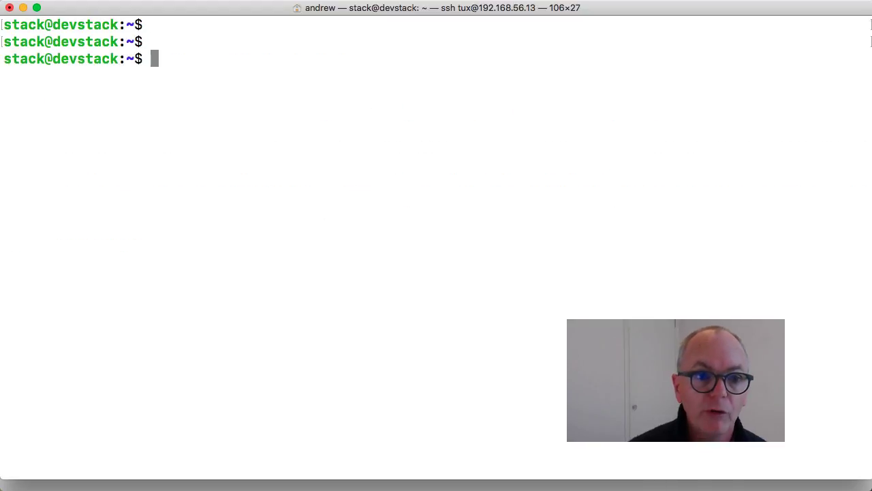
Run 'openstack security group show default' to view the default group's rules
text(openstack security group lis)
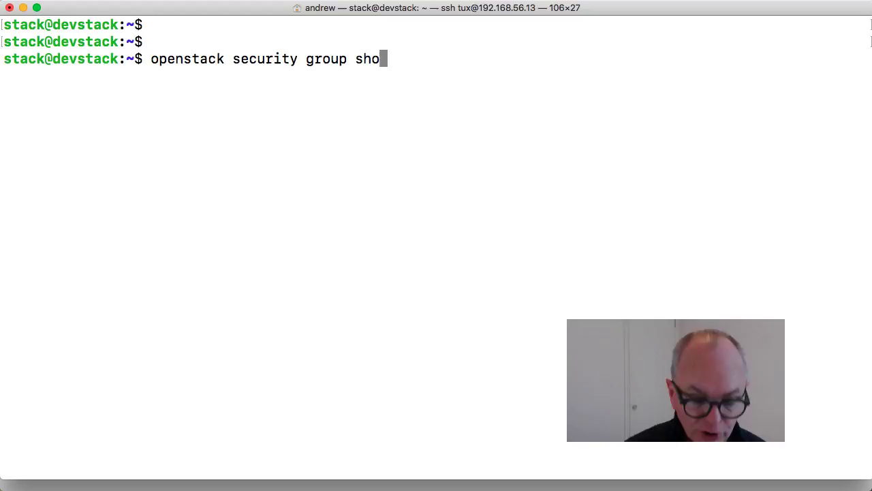
text(w default)
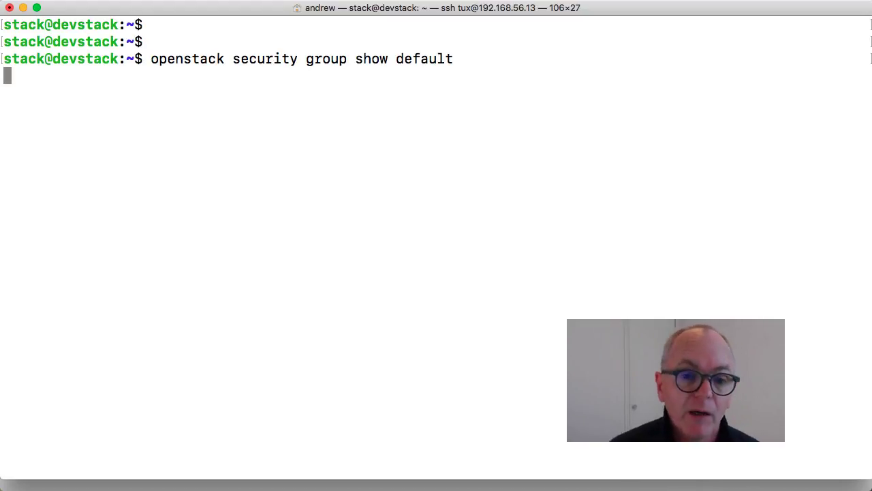
key(Return)
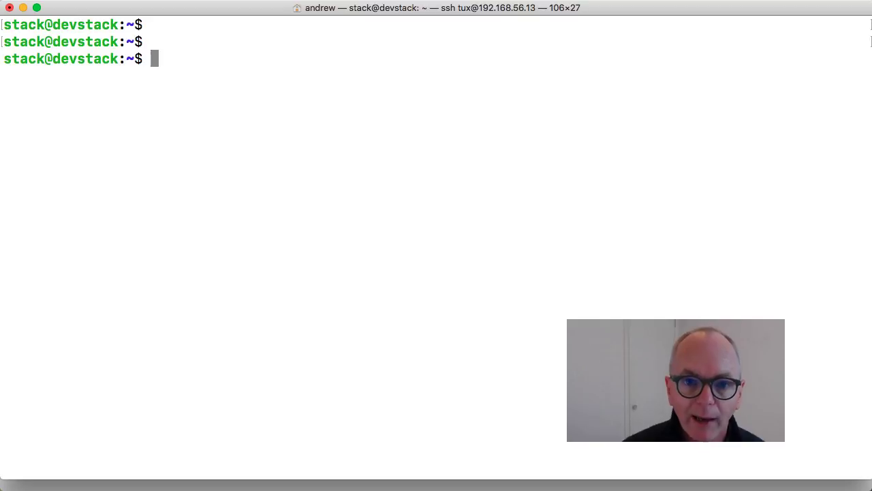
Create an ingress rule with --protocol icmp on the default security group
text(op)
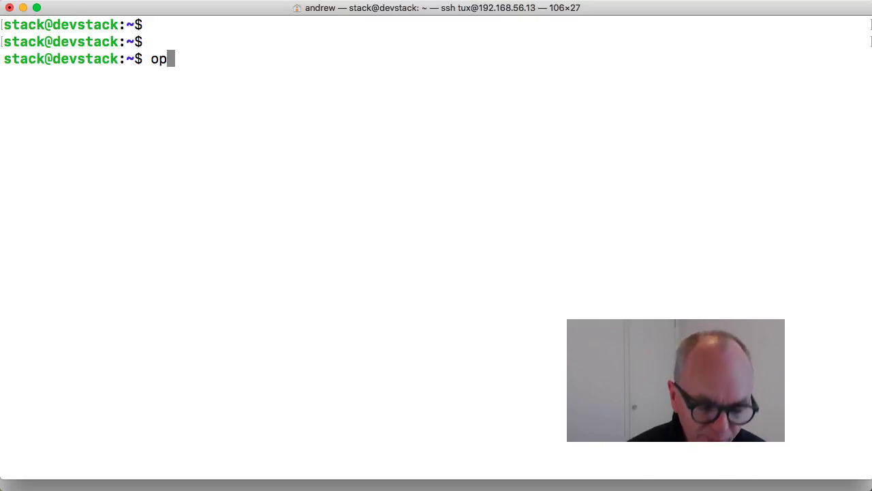
text(enstack)
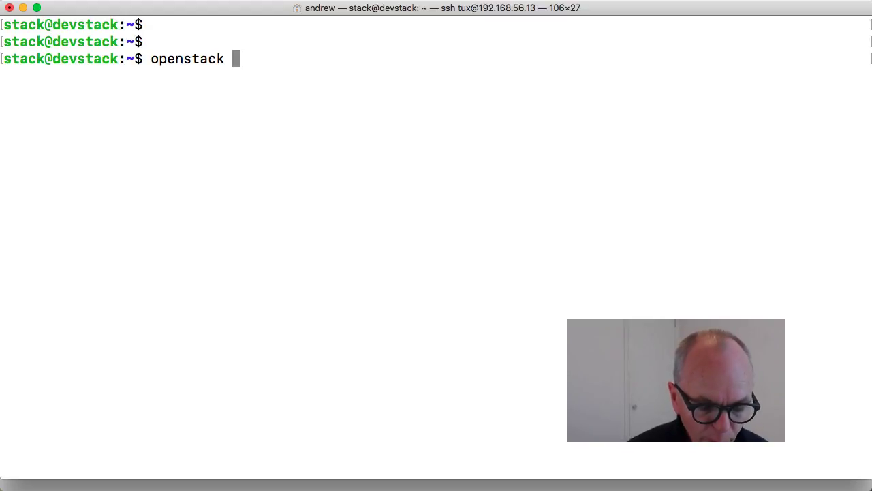
text(s)
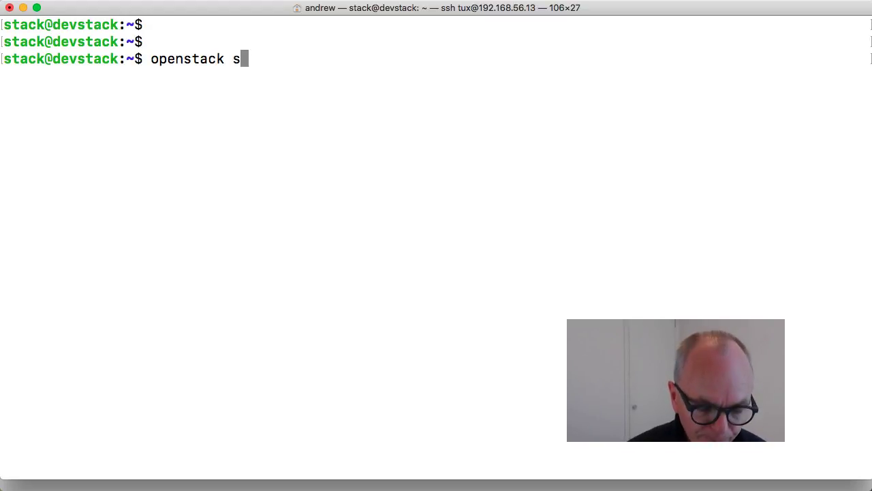
text(ecurity)
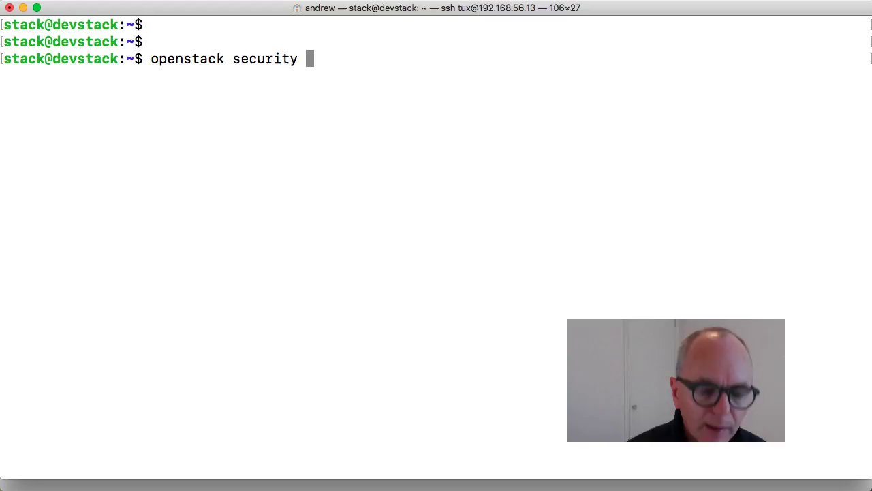
text(group)
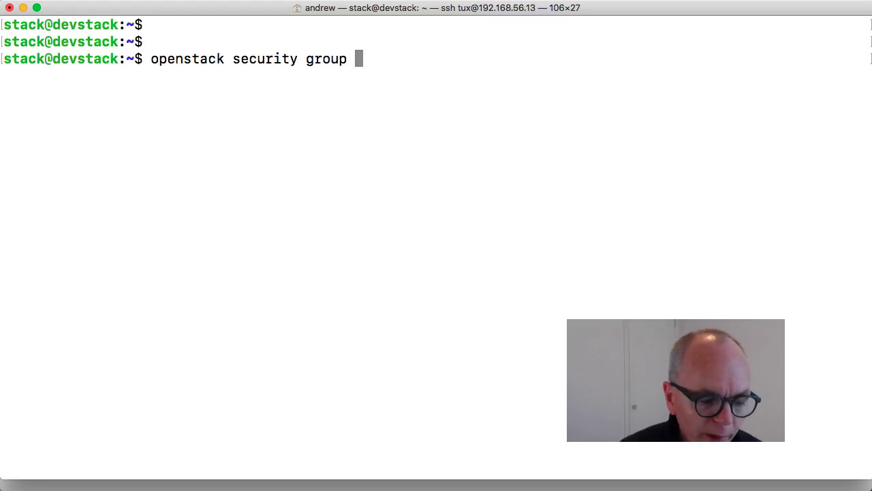
text(rule cr)
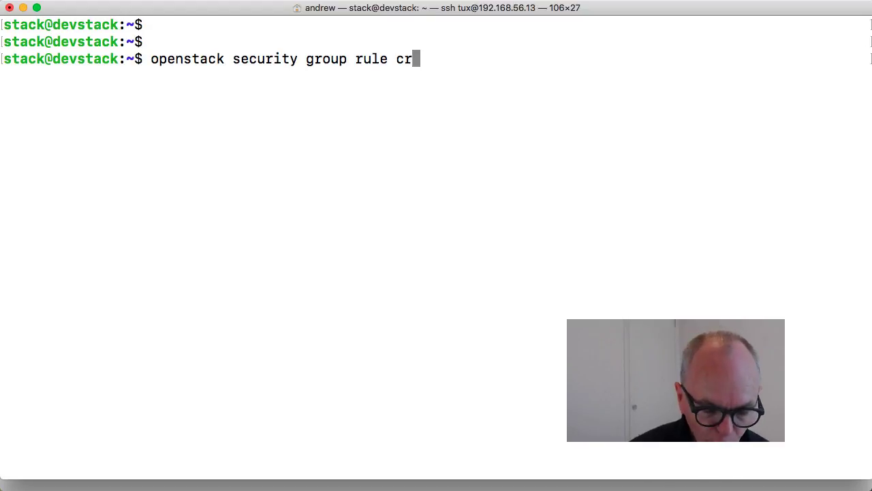
text(eate)
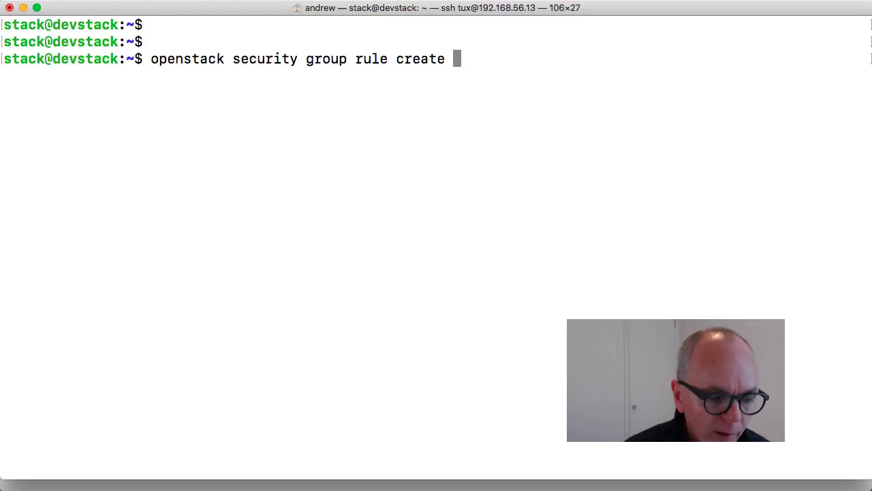
text(--)
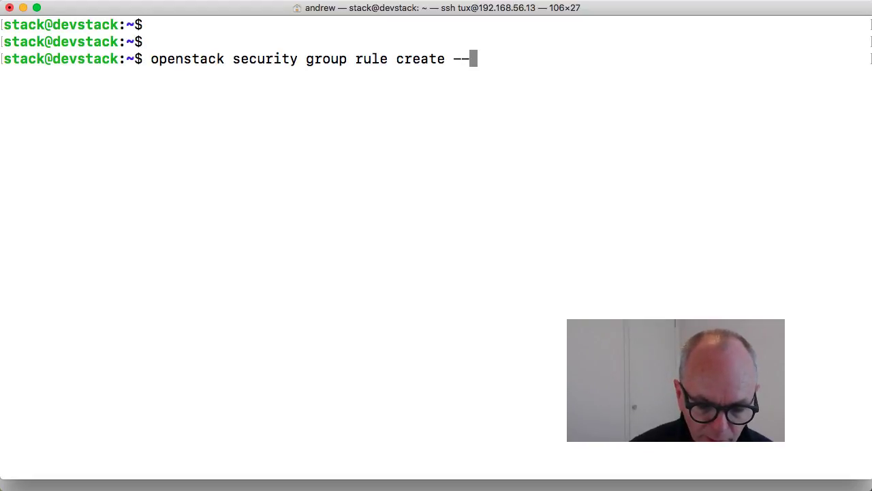
text(prq)
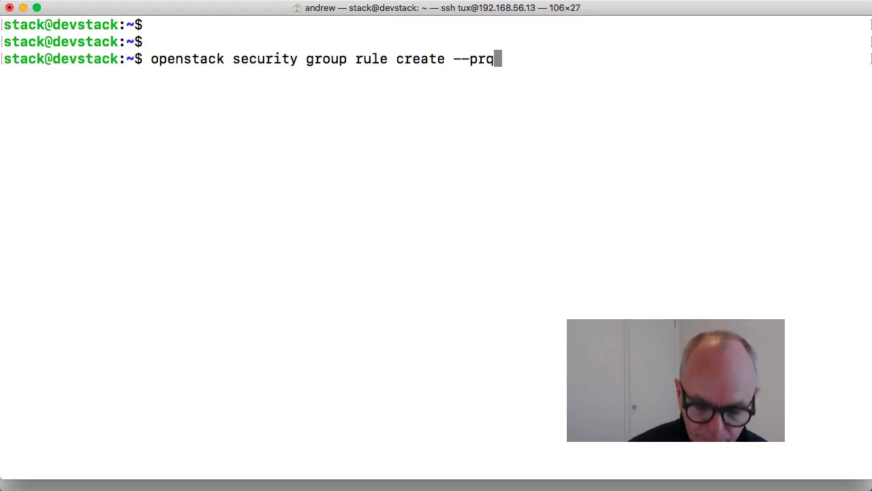
key(Tab)
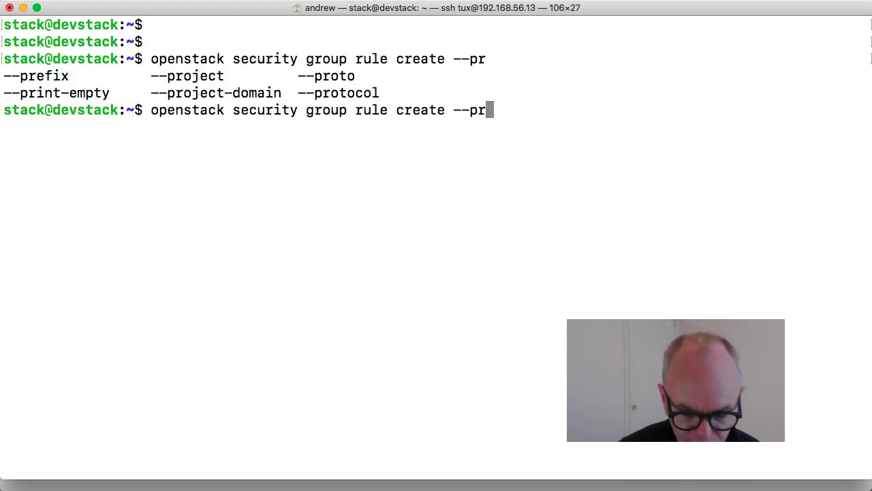
text(otocol)
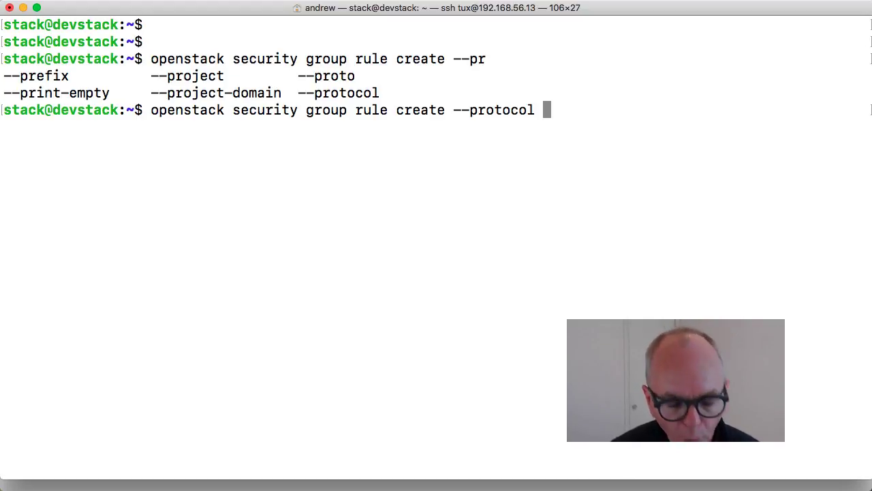
text(icmp)
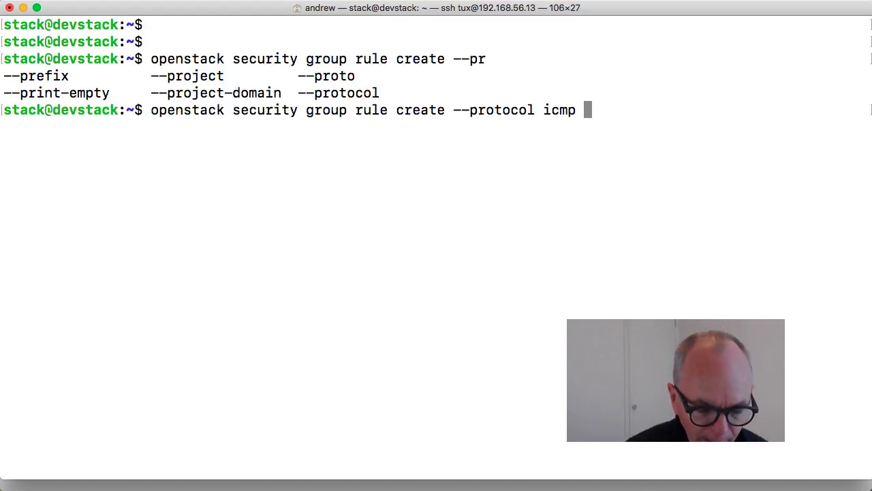
text(defau)
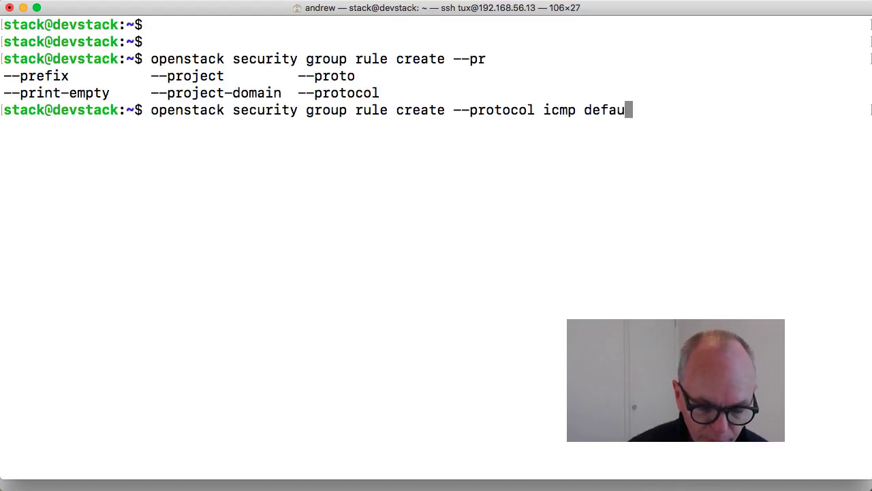
text(lt)
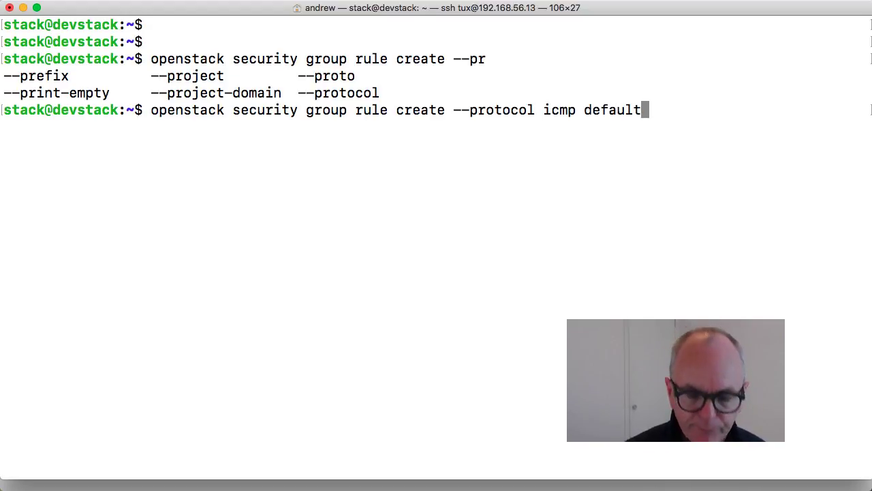
key(Return)
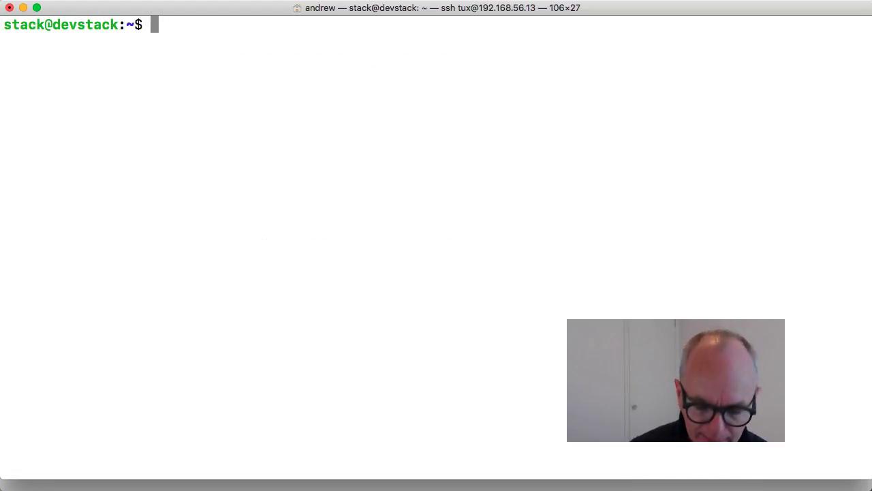
Create a rule with --protocol tcp --dst-port 22 on the default security group
text(openstack security group rule create --protocol icmp default)
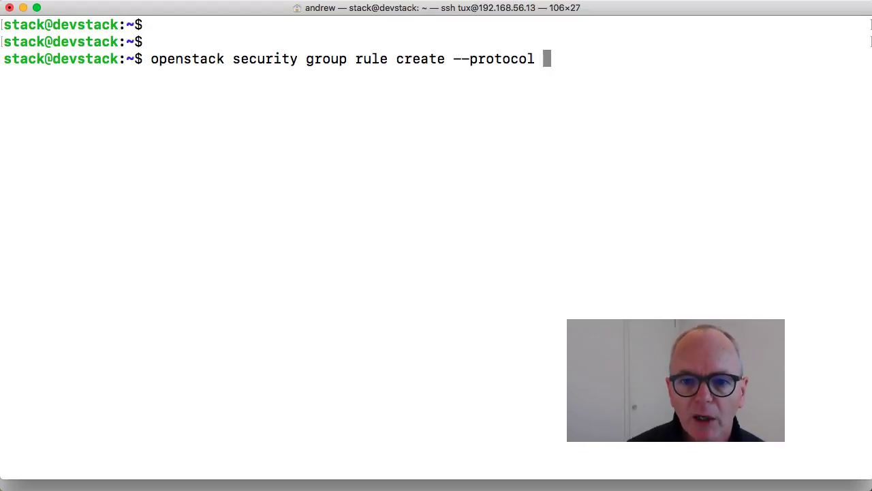
text(tcp)
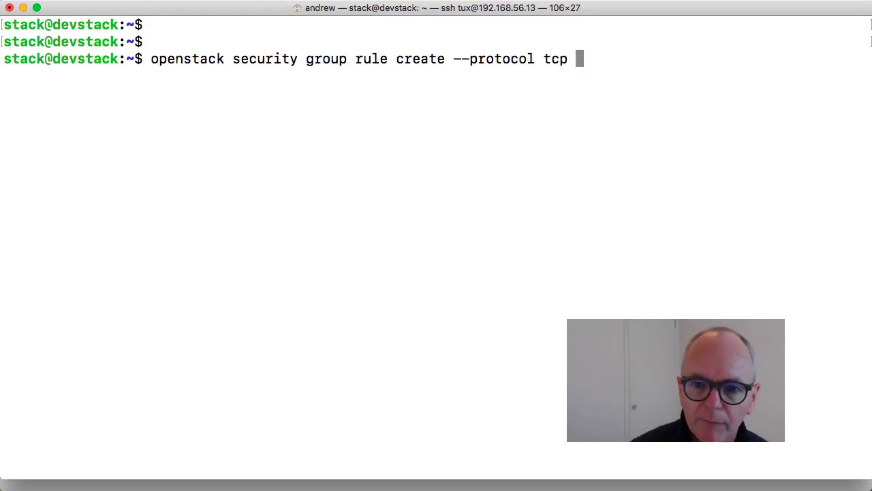
text(-)
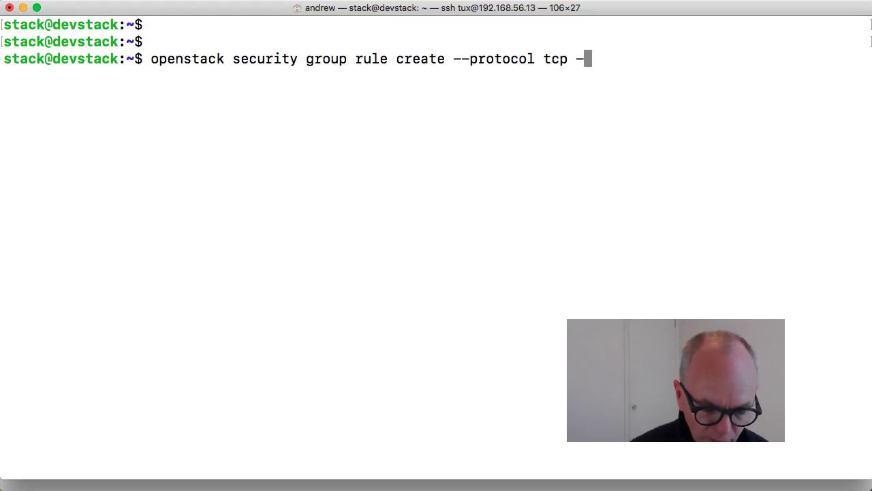
text(ds)
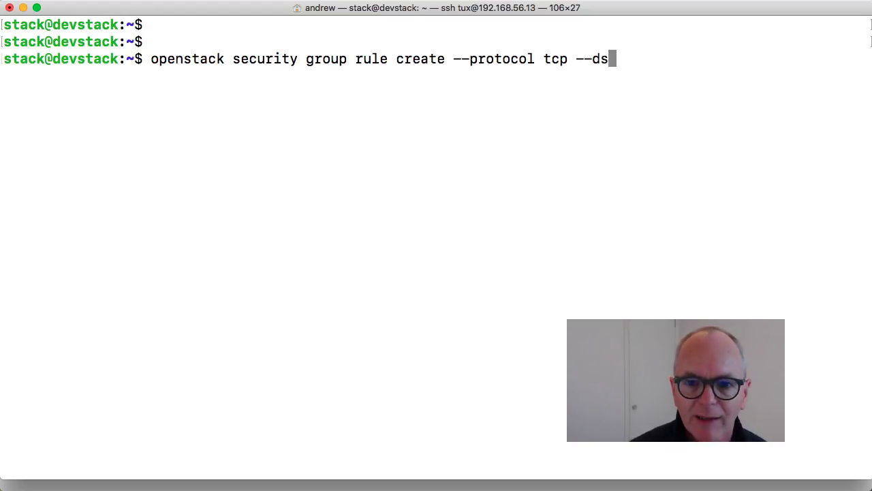
text(t-port 2)
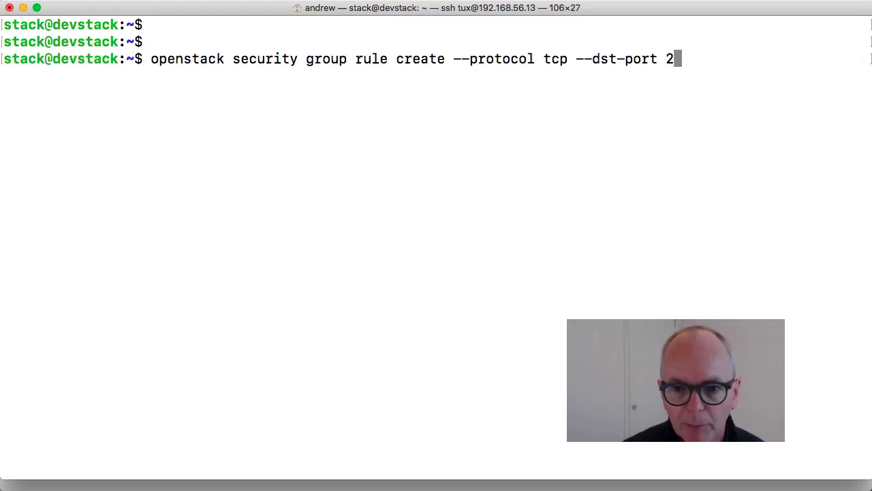
text(2)
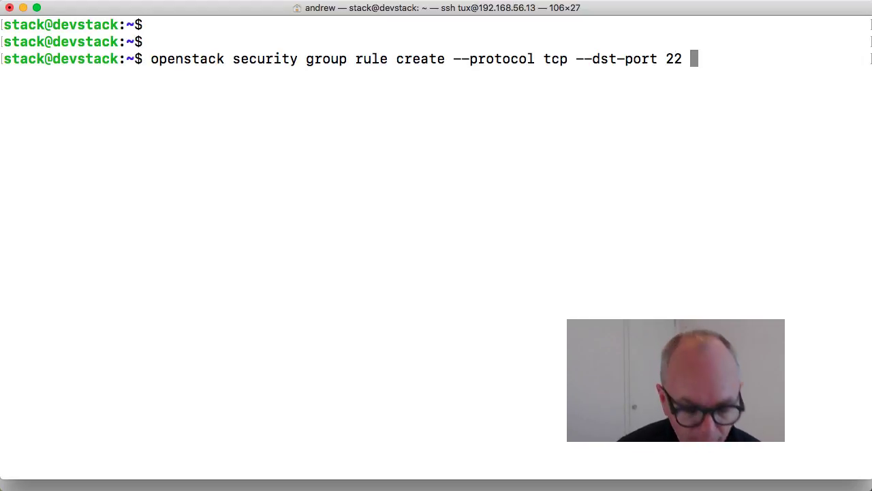
text(default)
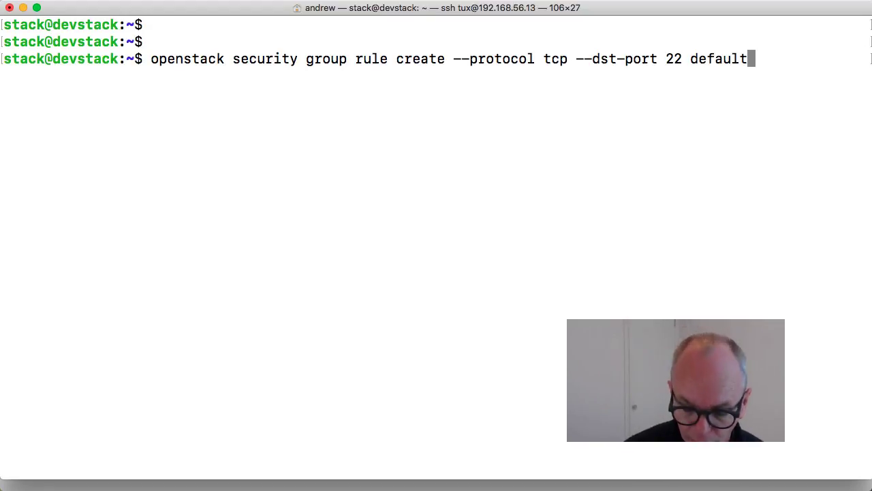
key(Return)
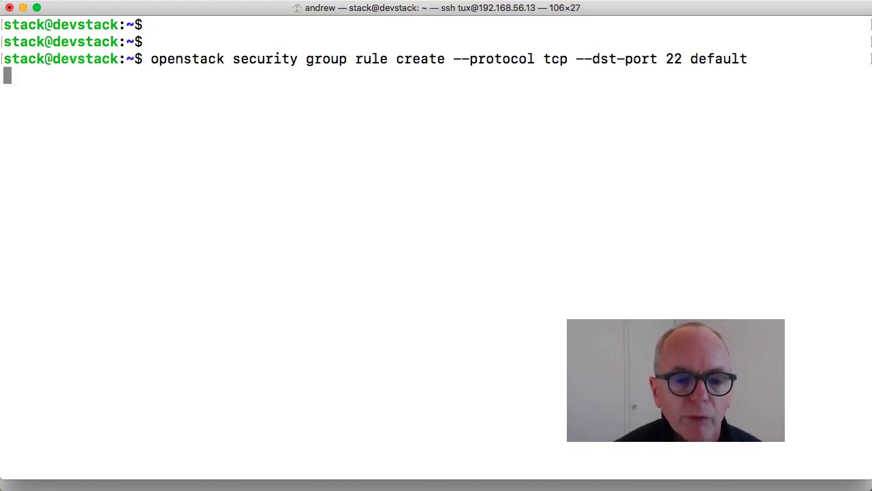
key(Return)
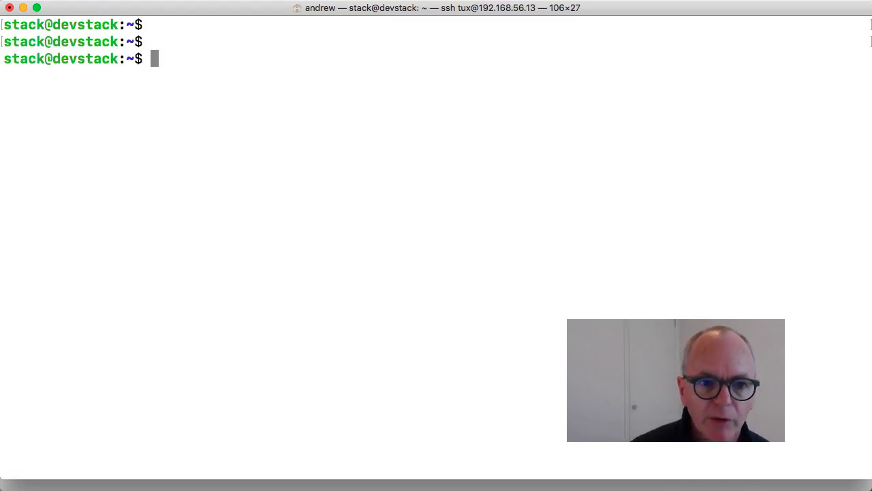
Show the default group to confirm the ICMP and TCP port 22 rules, selecting the port 22 rule id
text(openstack security group show default)
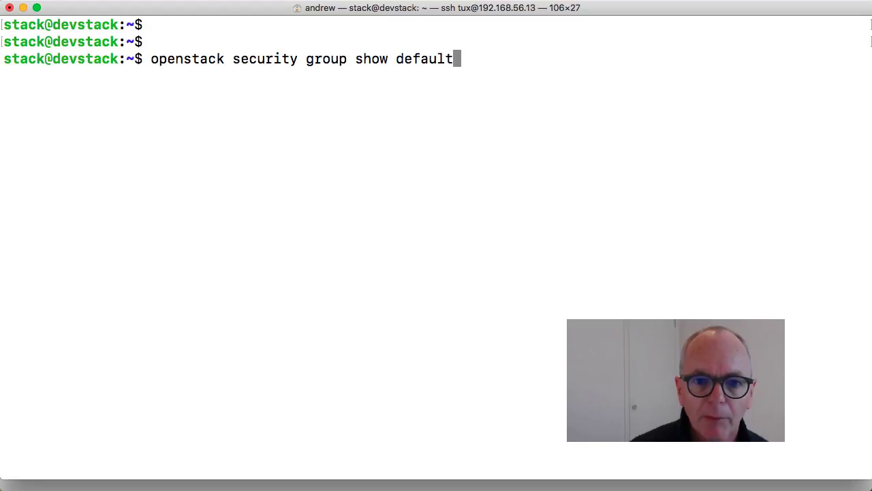
key(Return)
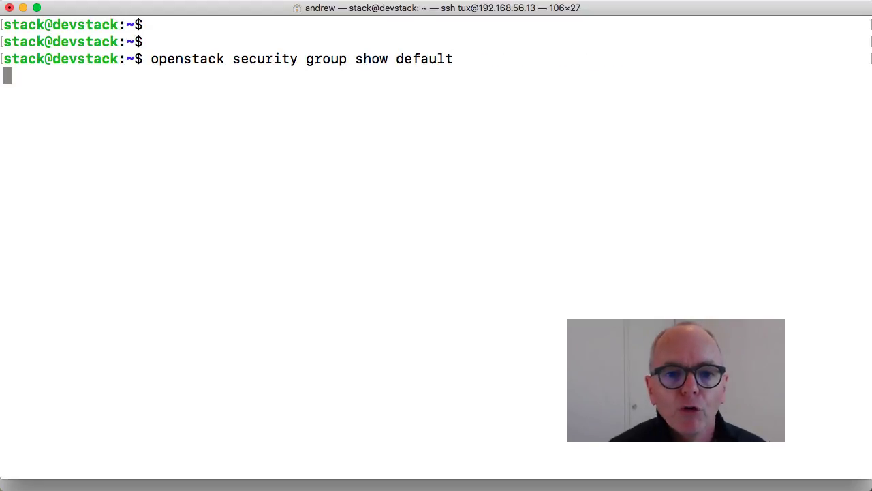
key(Return)
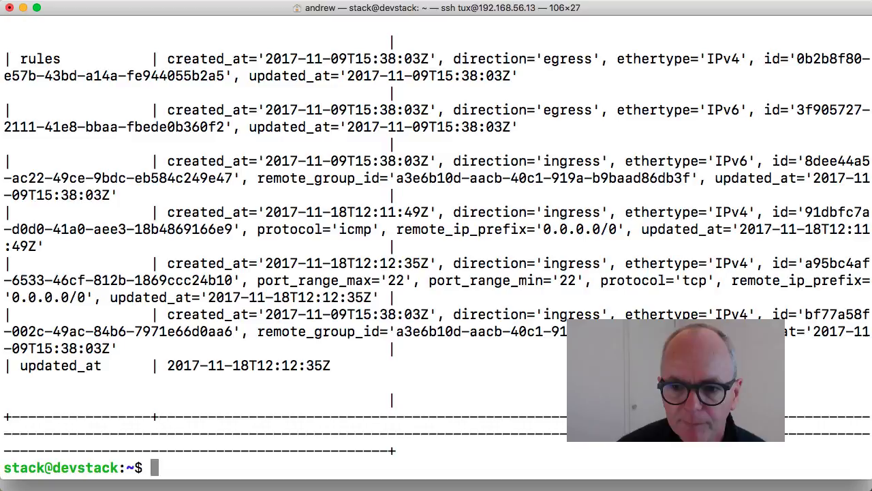
double_click(316, 229)
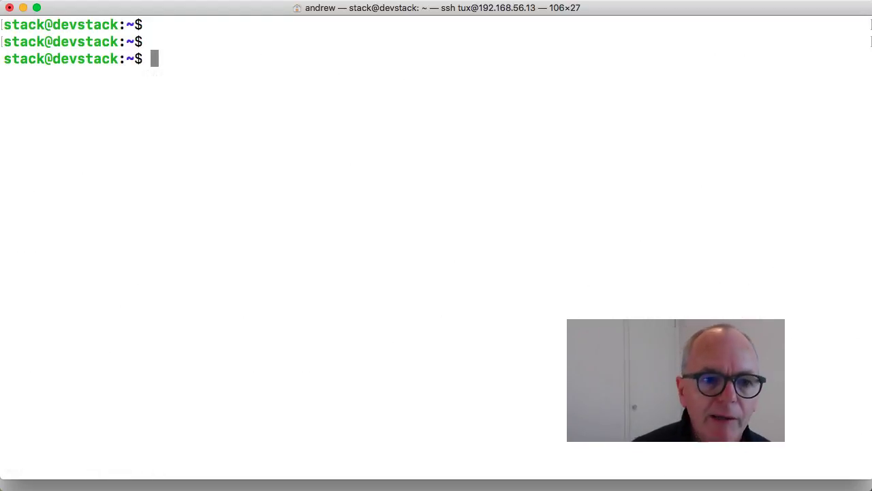
Run 'openstack security group rule list' to list all security group rules
text(openstack security group sho)
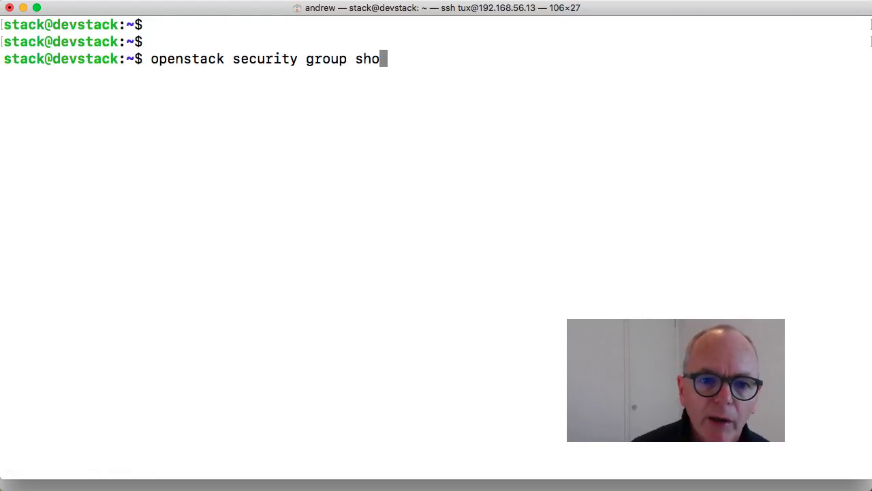
text(rule)
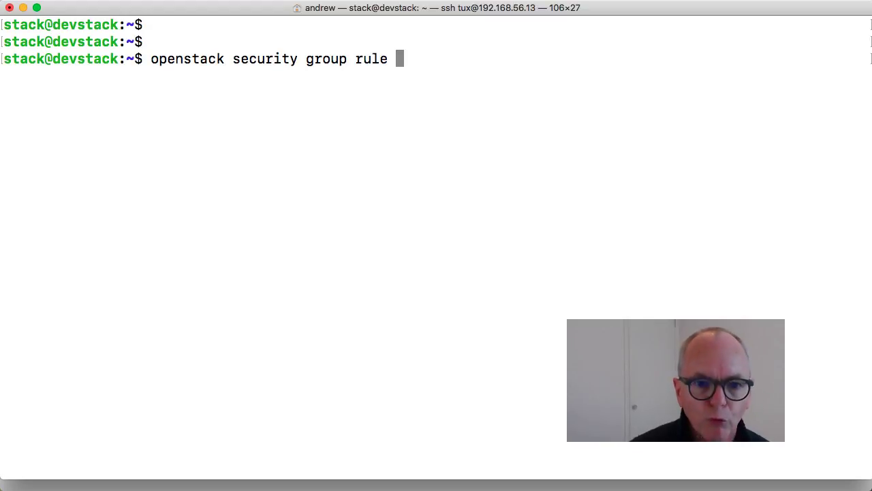
text(list)
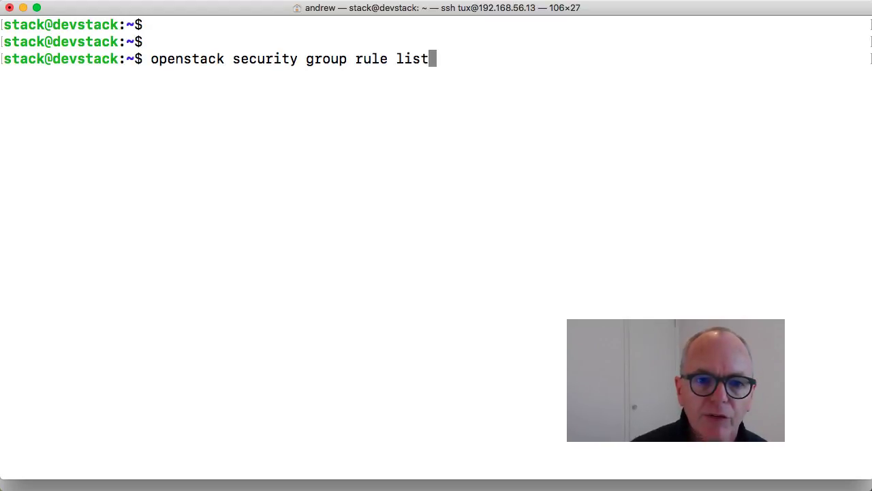
key(Return)
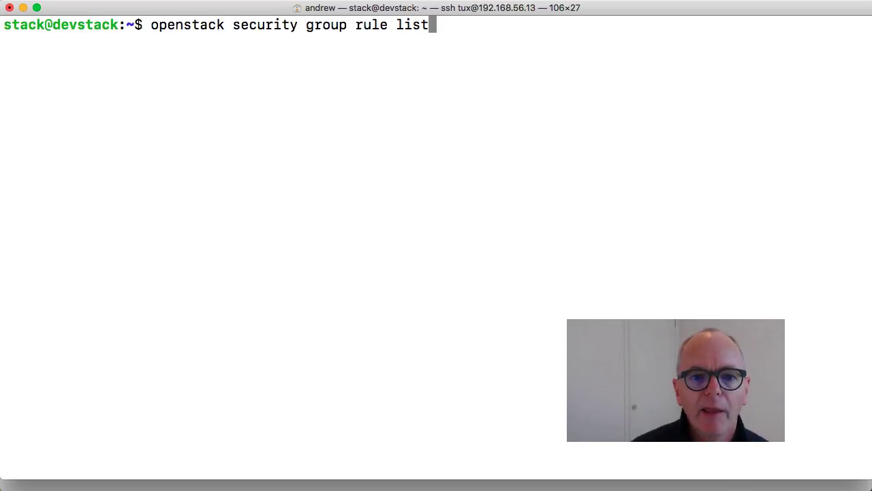
Delete the TCP port 22 rule by its id with 'openstack security group rule delete'
key(BackSpace)
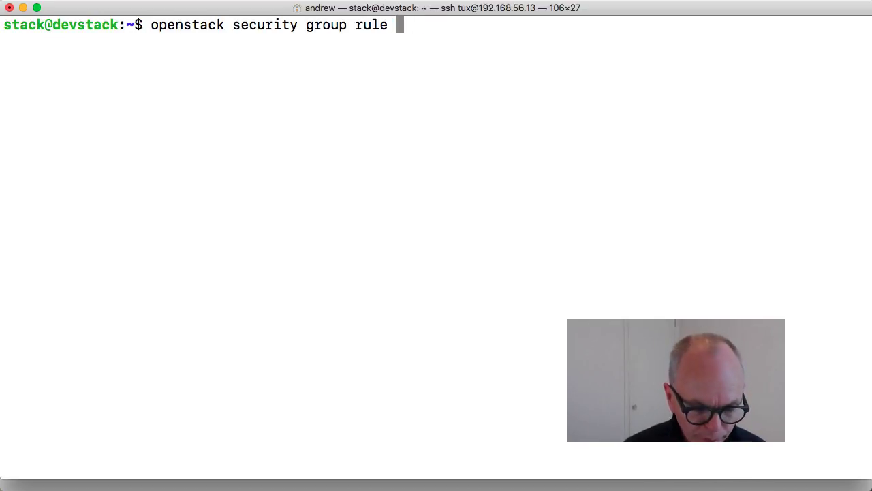
text(delete q)
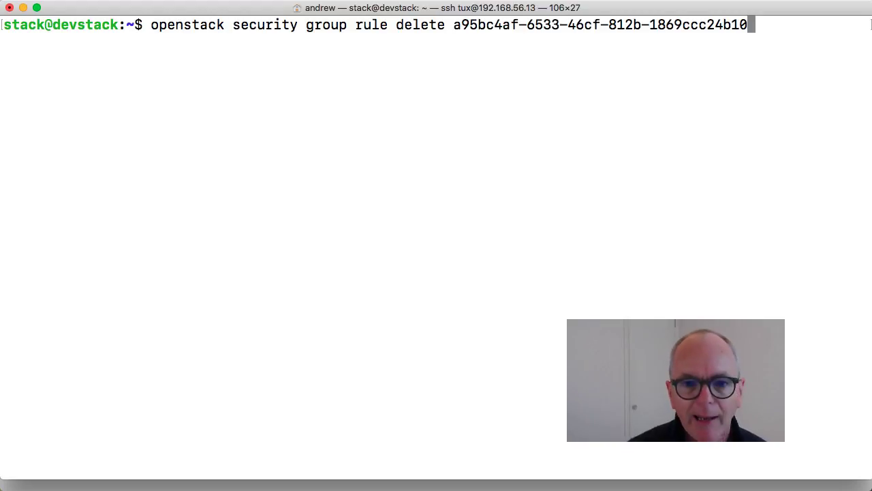
key(Return)
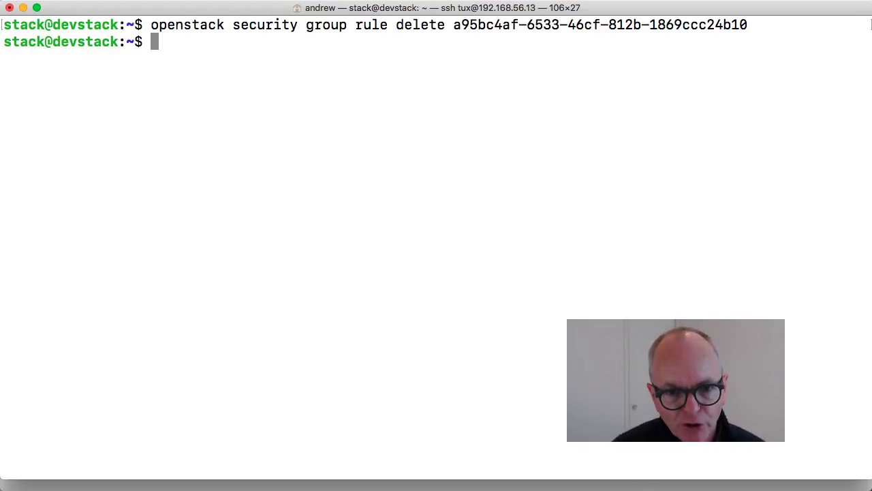
Relist the rules to confirm the deletion, then recreate the TCP port 22 rule
key(Up)
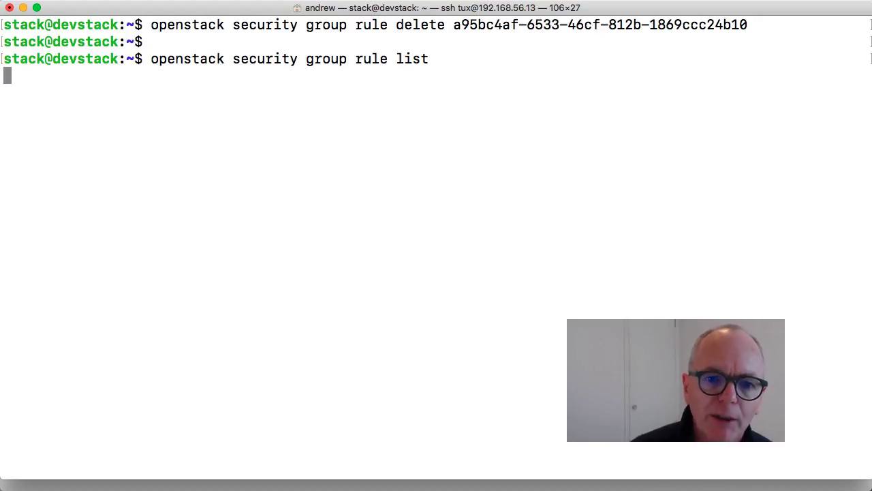
key(Return)
text(openstack security group rule create --protocol tcp --dst-port 22 default)
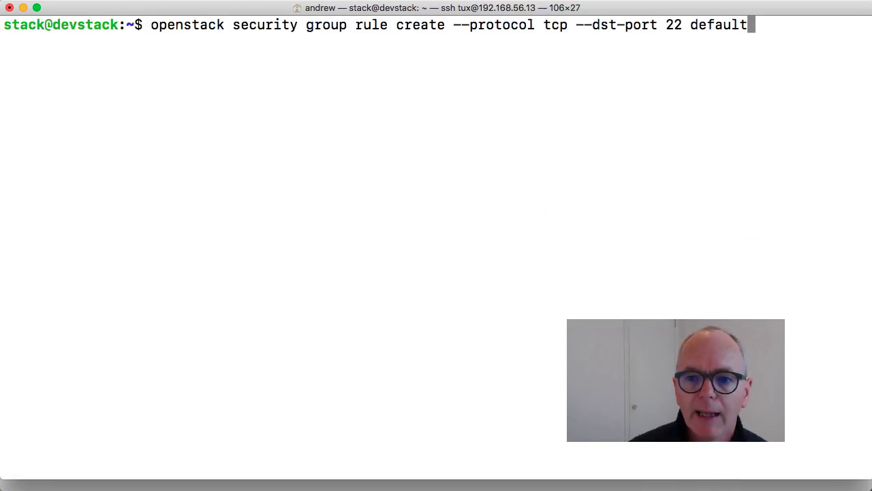
key(Return)
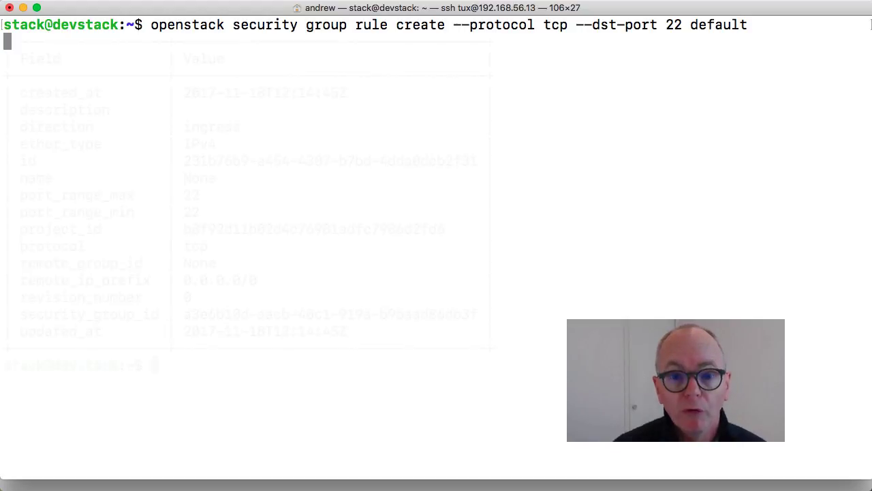